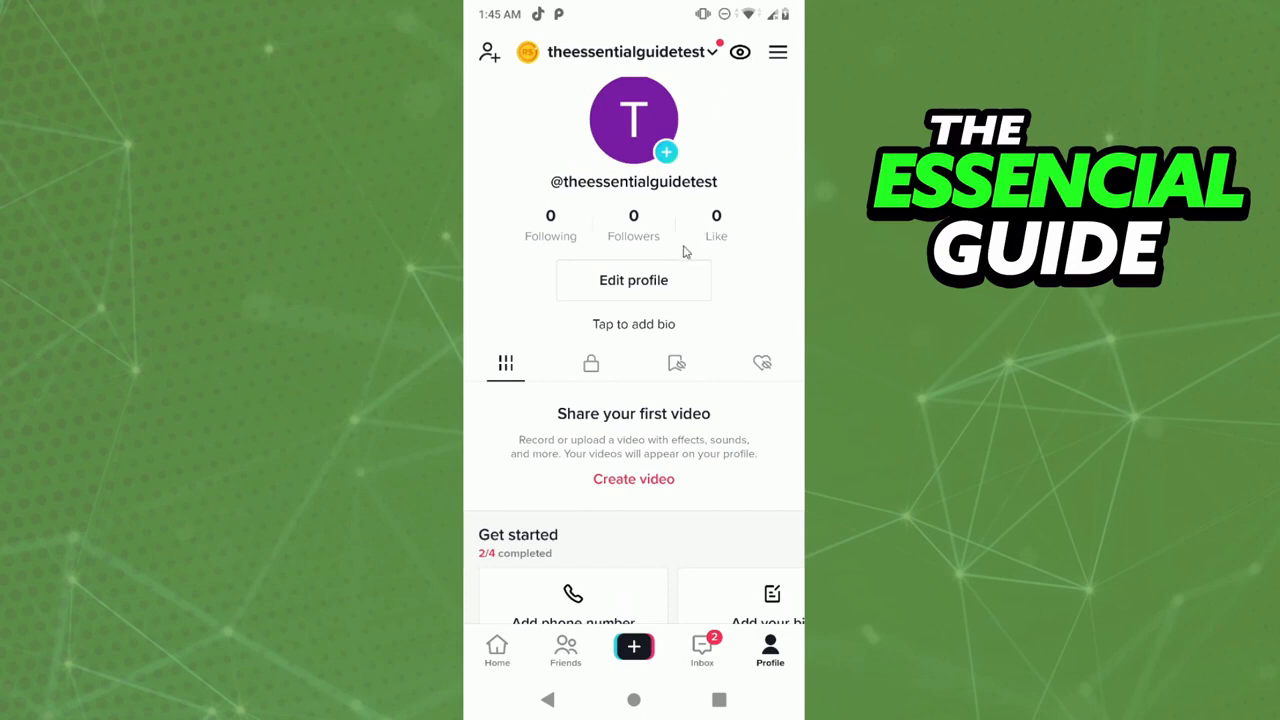
pyautogui.moveTo(680, 280)
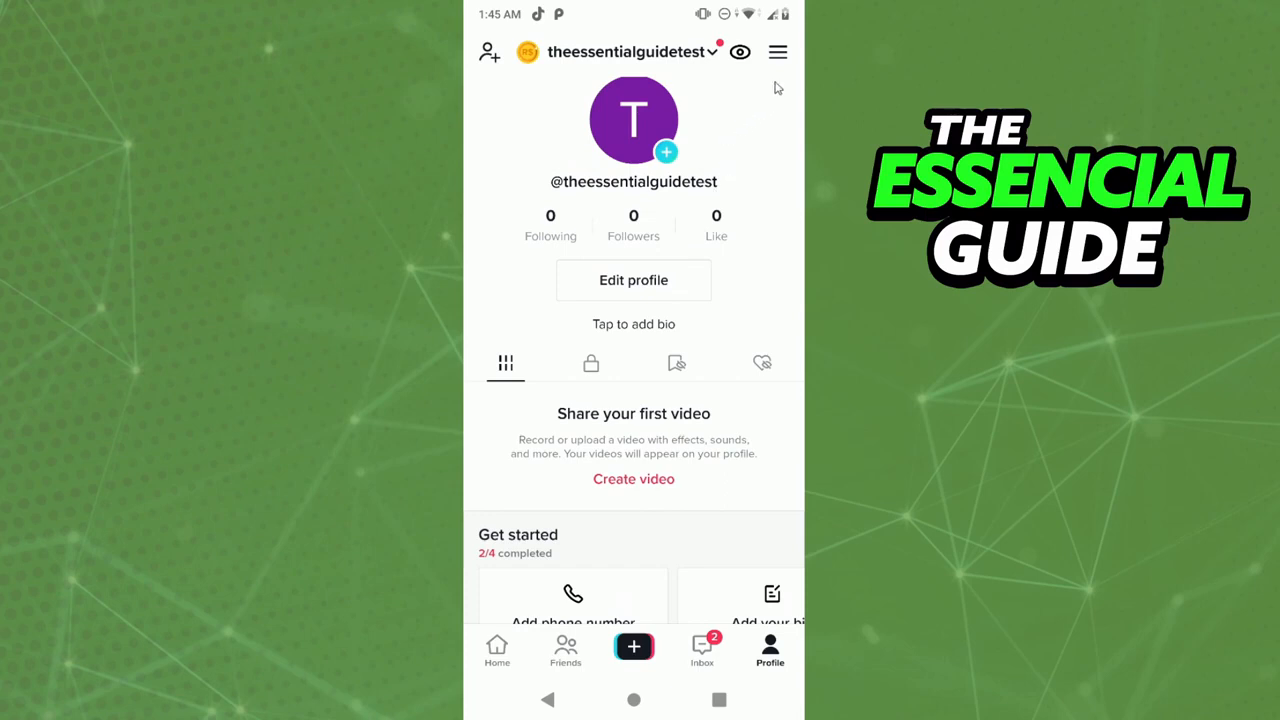
# Reach Manage account from the profile menu through Settings and privacy.
pyautogui.click(776, 52)
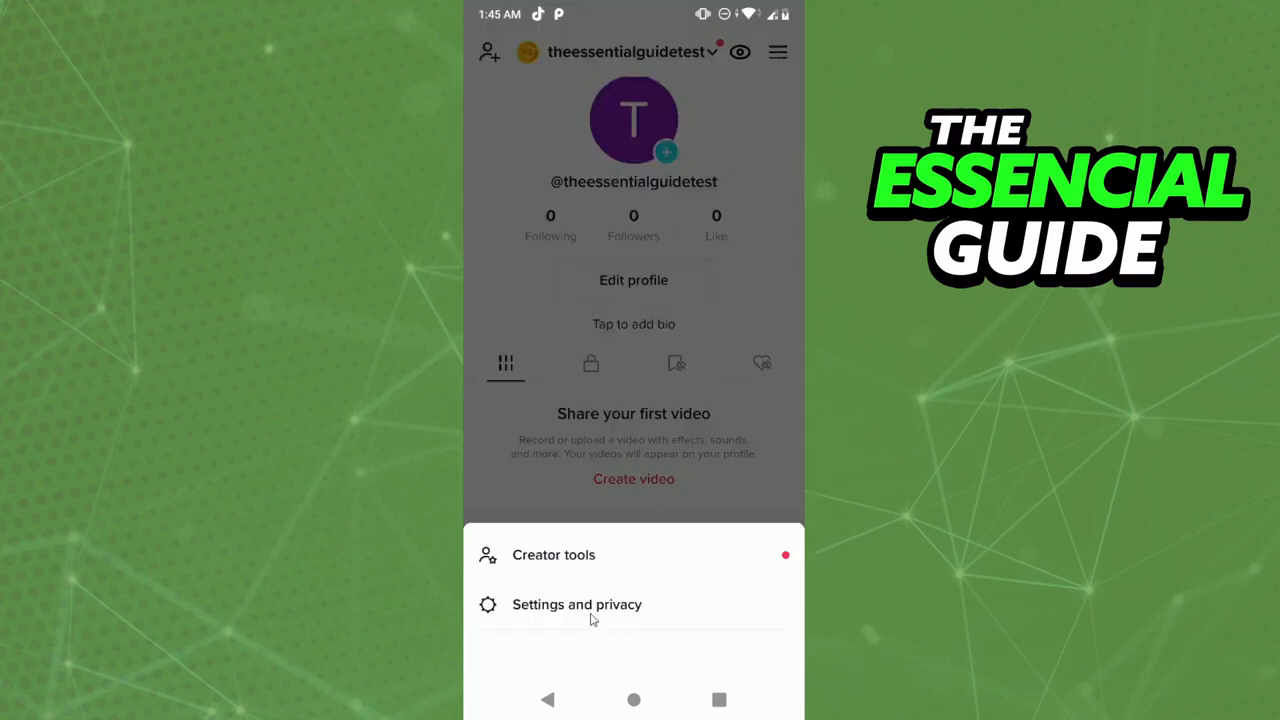
pyautogui.click(576, 604)
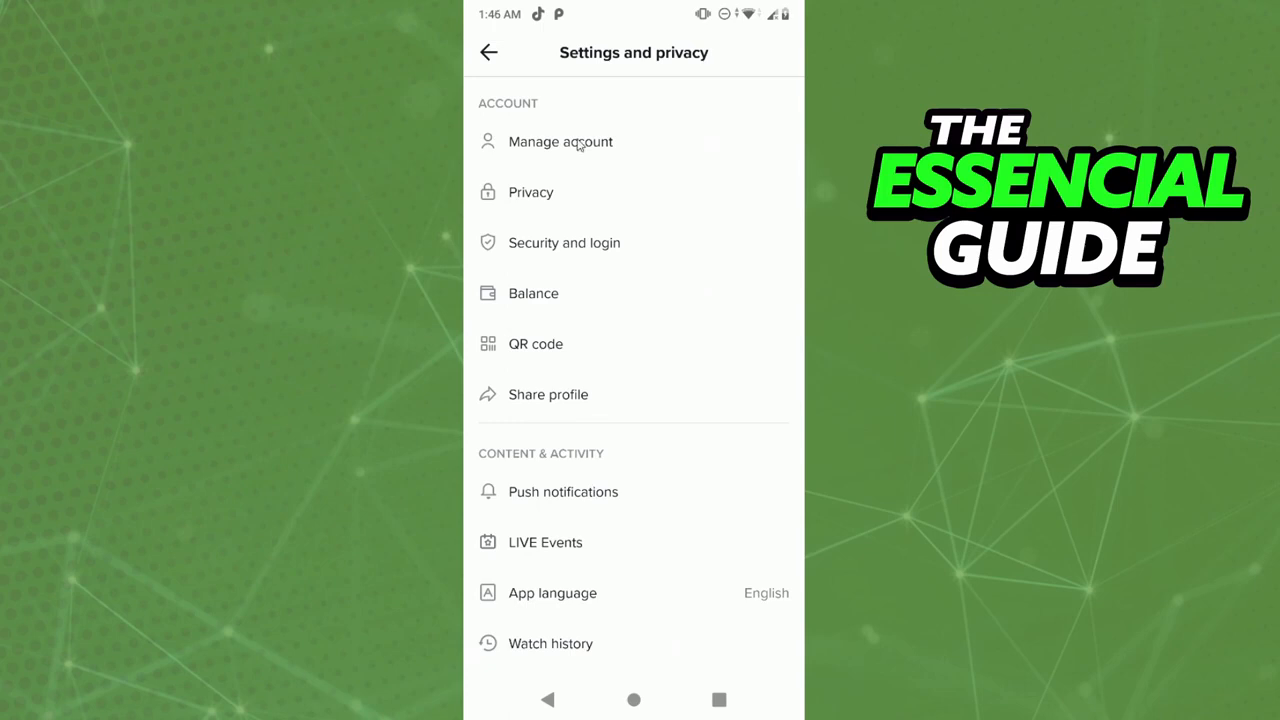
pyautogui.click(560, 140)
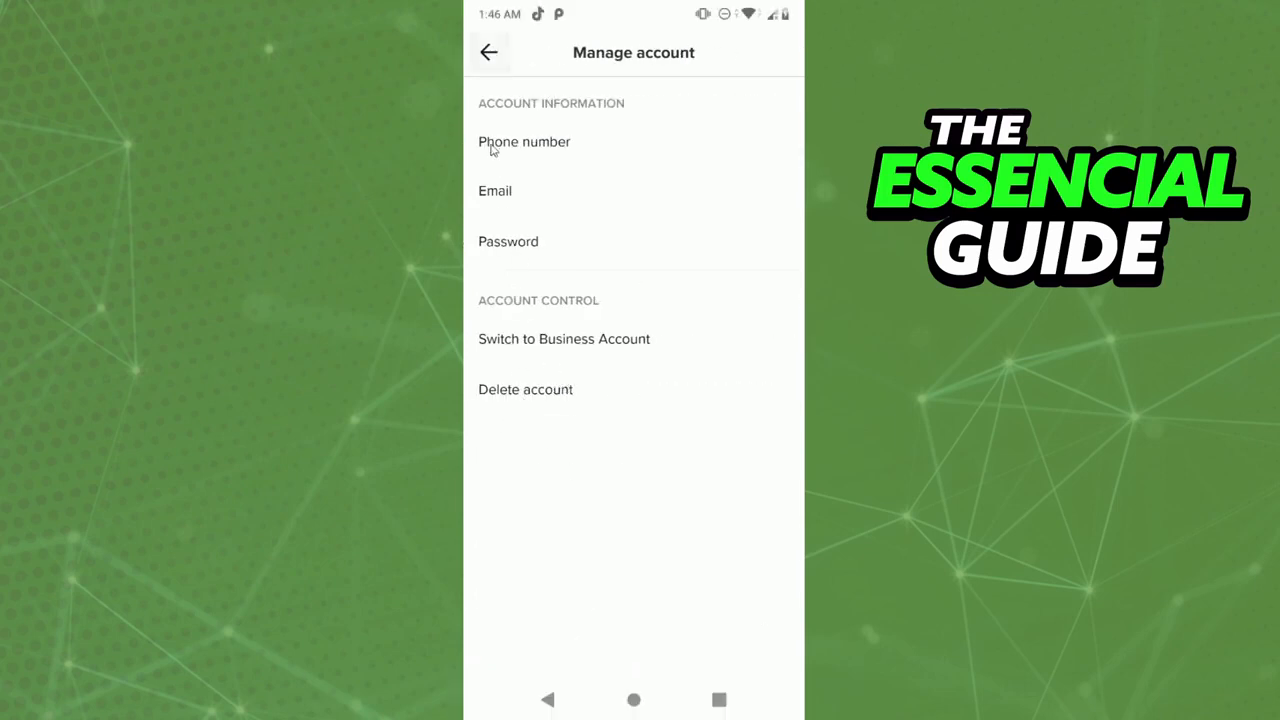
# Back out to the profile and return to Manage account the same way.
pyautogui.click(488, 52)
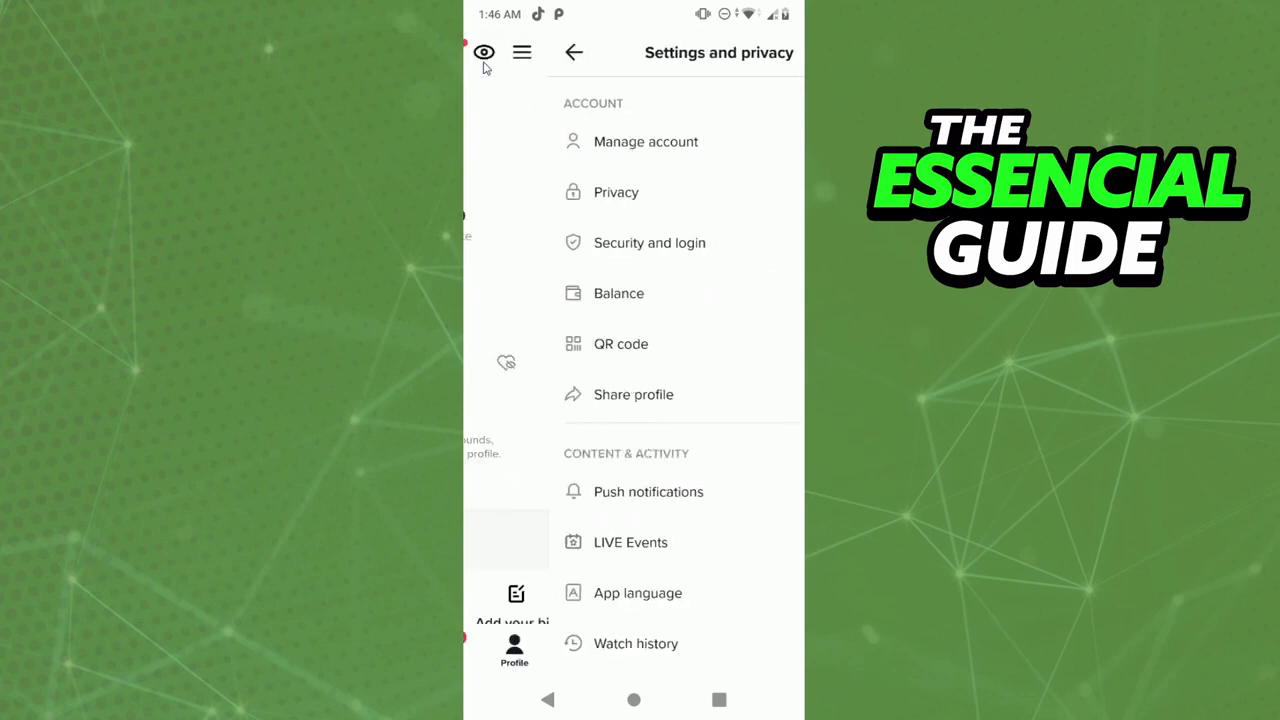
pyautogui.click(572, 52)
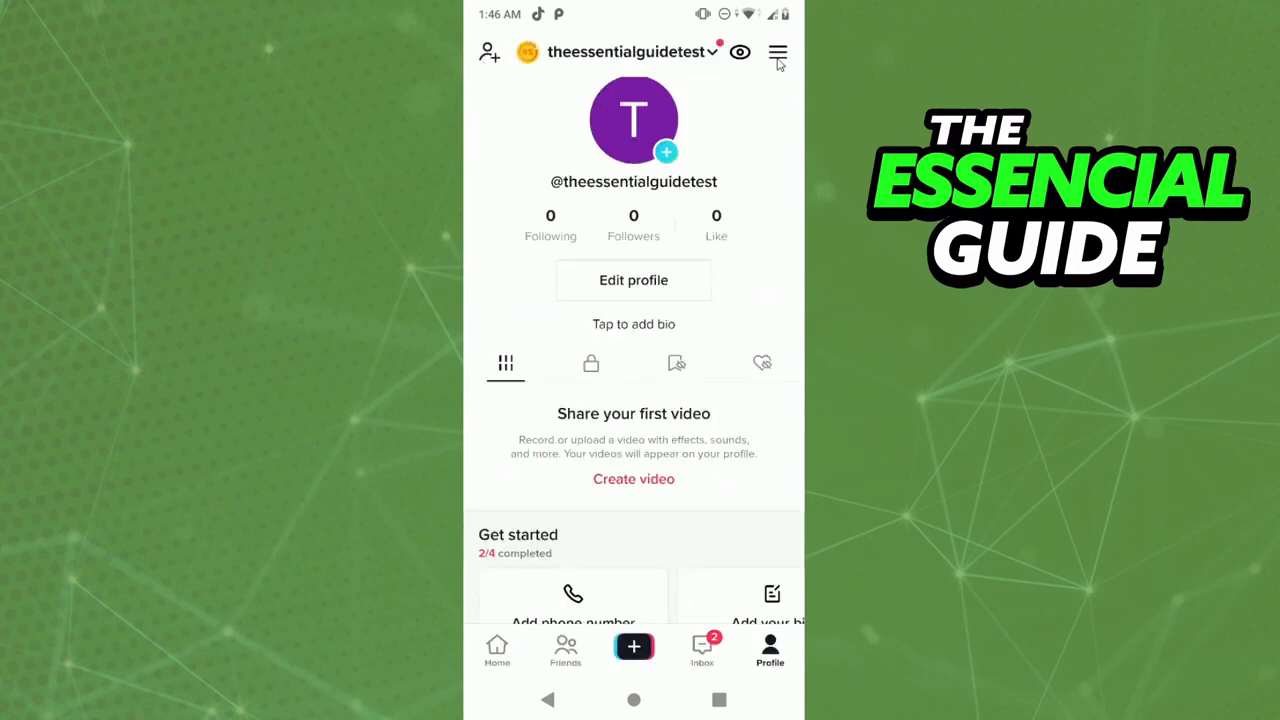
pyautogui.click(776, 52)
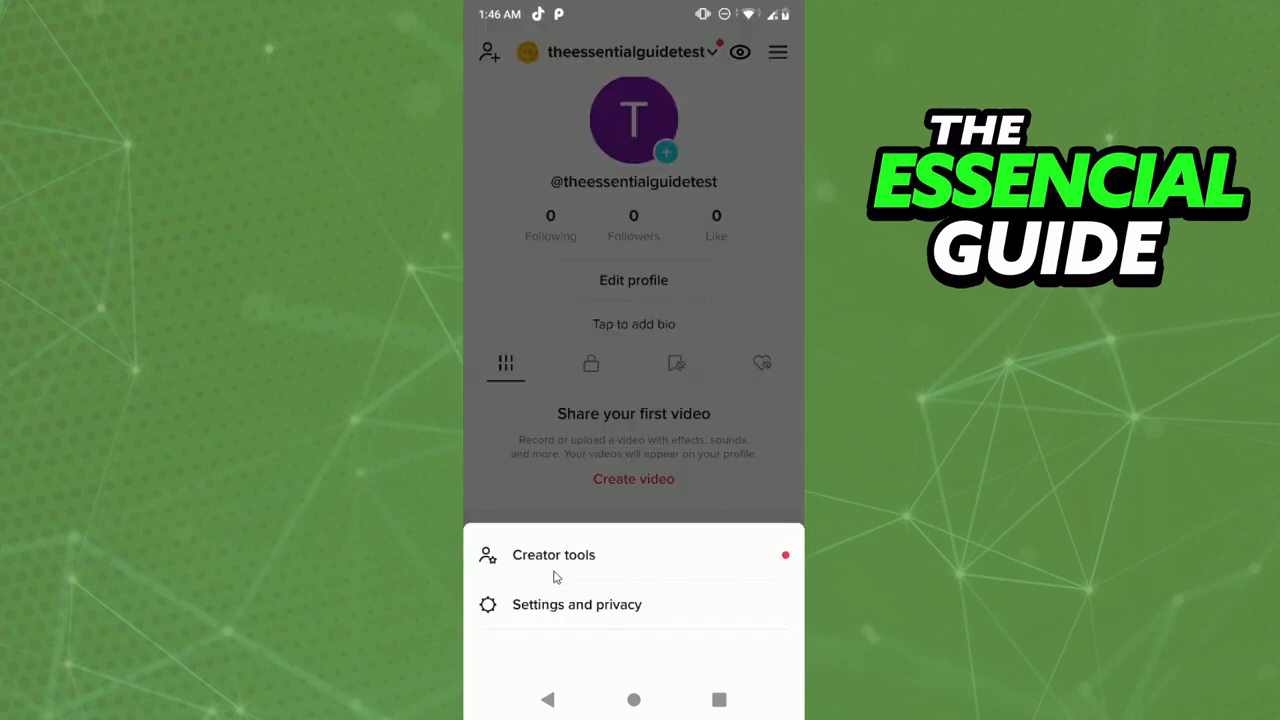
pyautogui.click(576, 604)
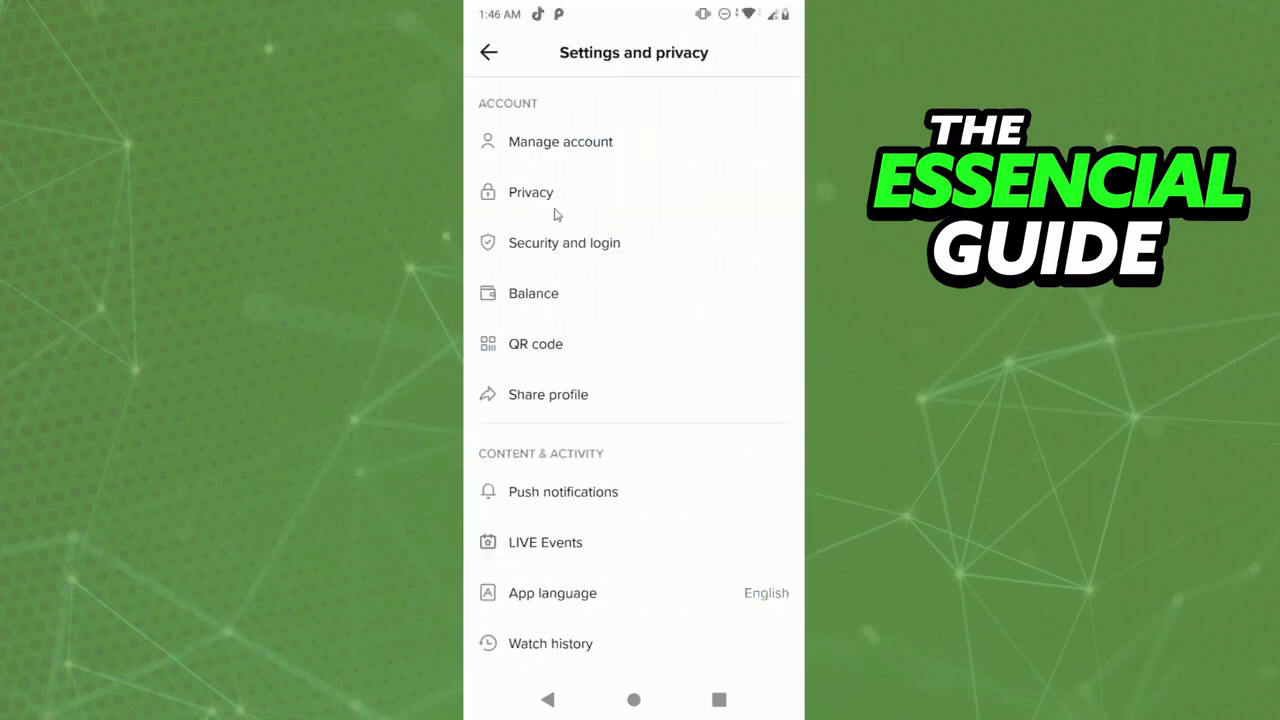
pyautogui.moveTo(590, 144)
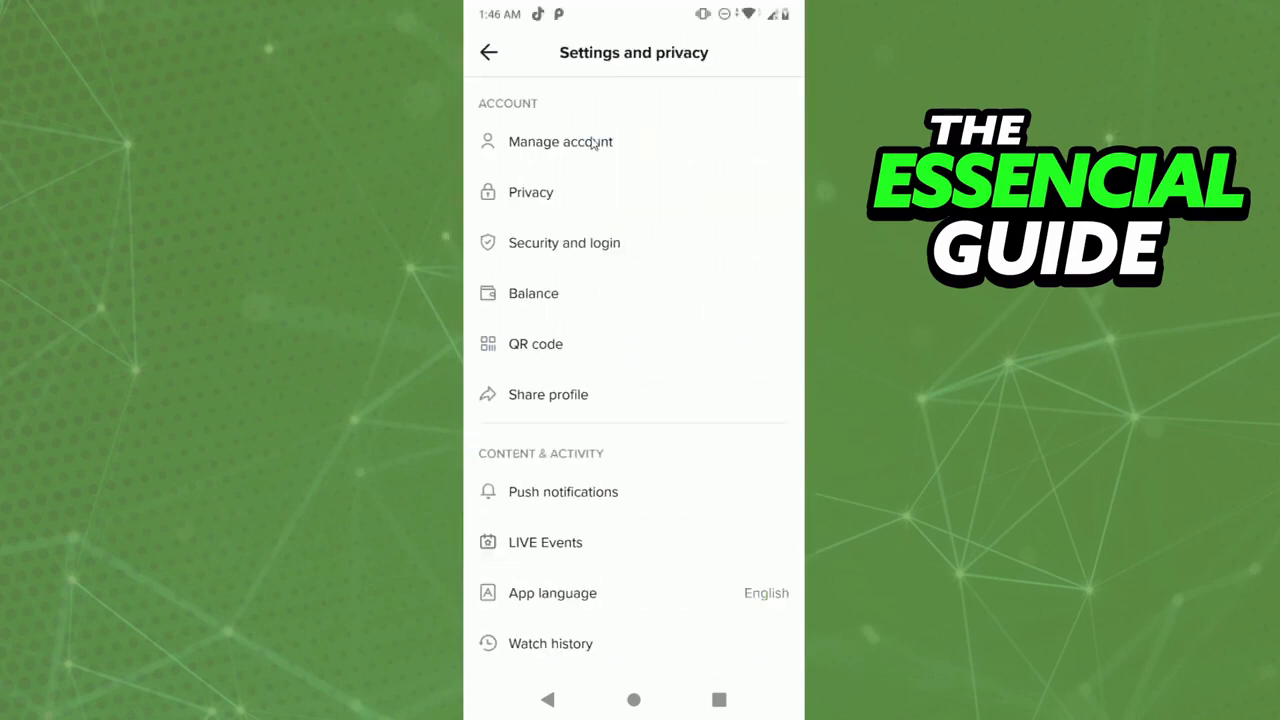
pyautogui.click(560, 140)
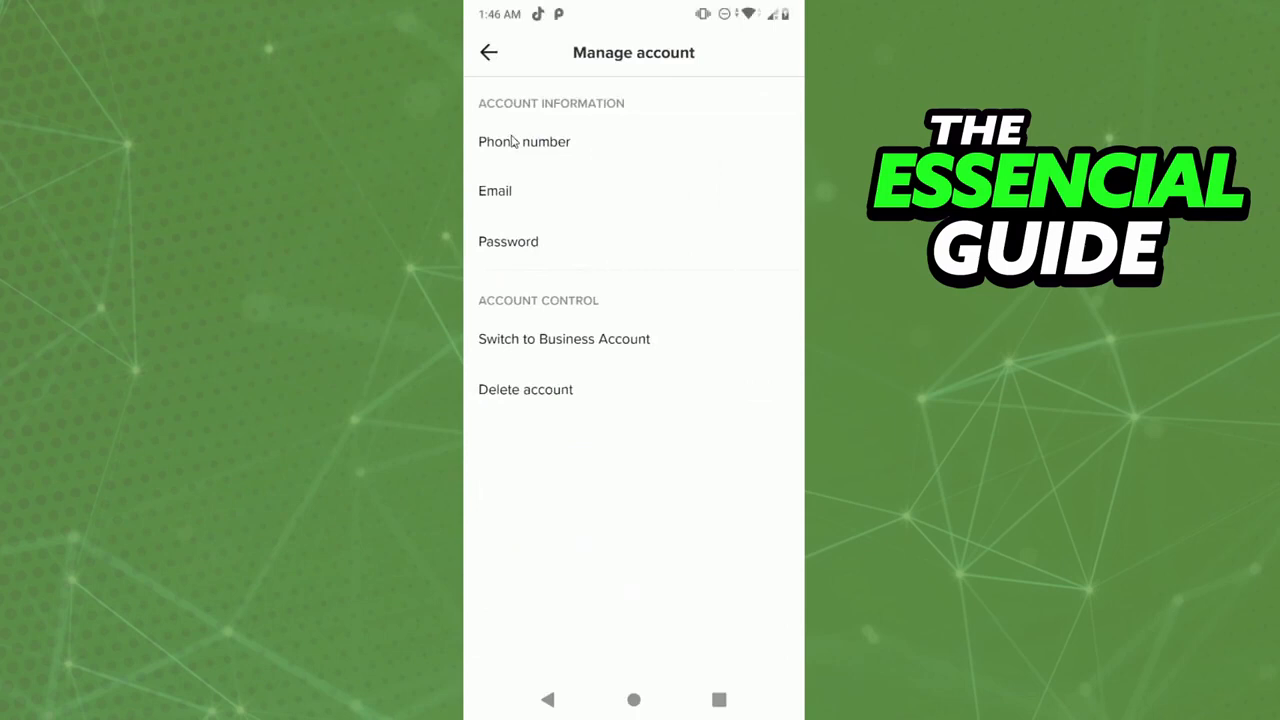
pyautogui.moveTo(536, 188)
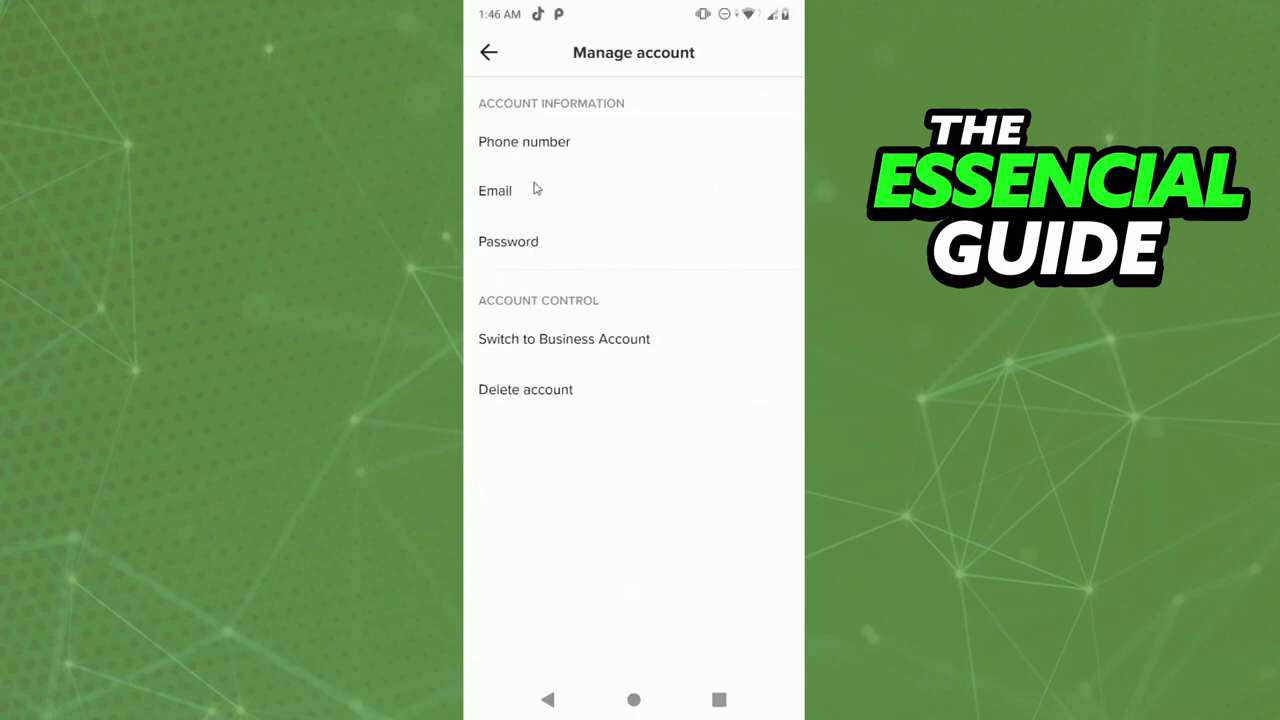
pyautogui.moveTo(538, 244)
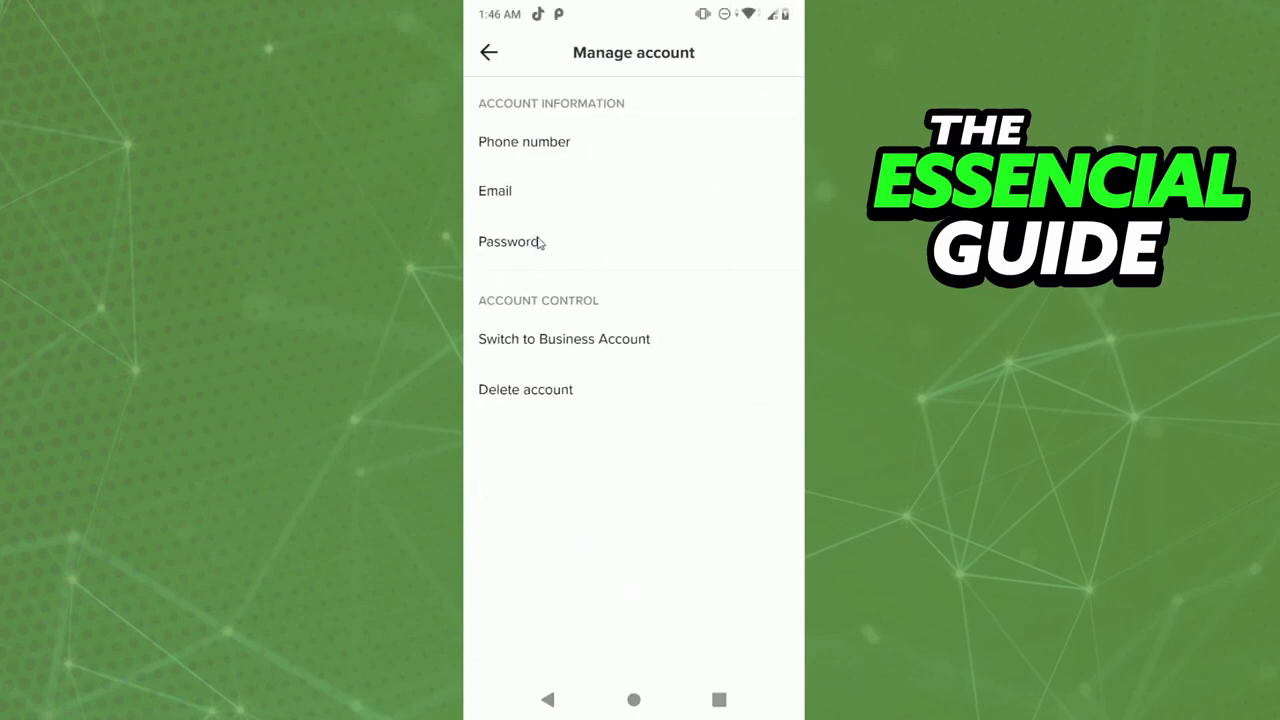
# Choose Password on Manage account, landing on the empty Enter phone number page.
pyautogui.click(524, 140)
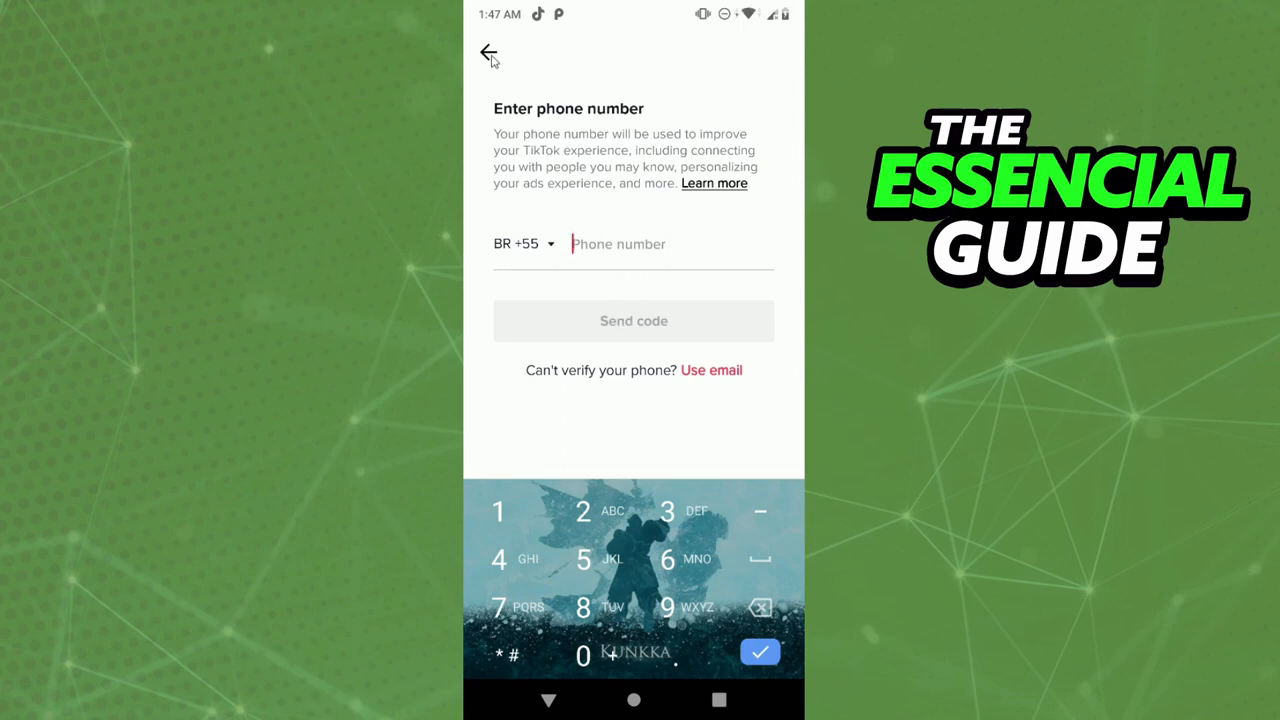
# Leave phone verification without a number and return to Manage account via Settings and privacy.
pyautogui.click(488, 52)
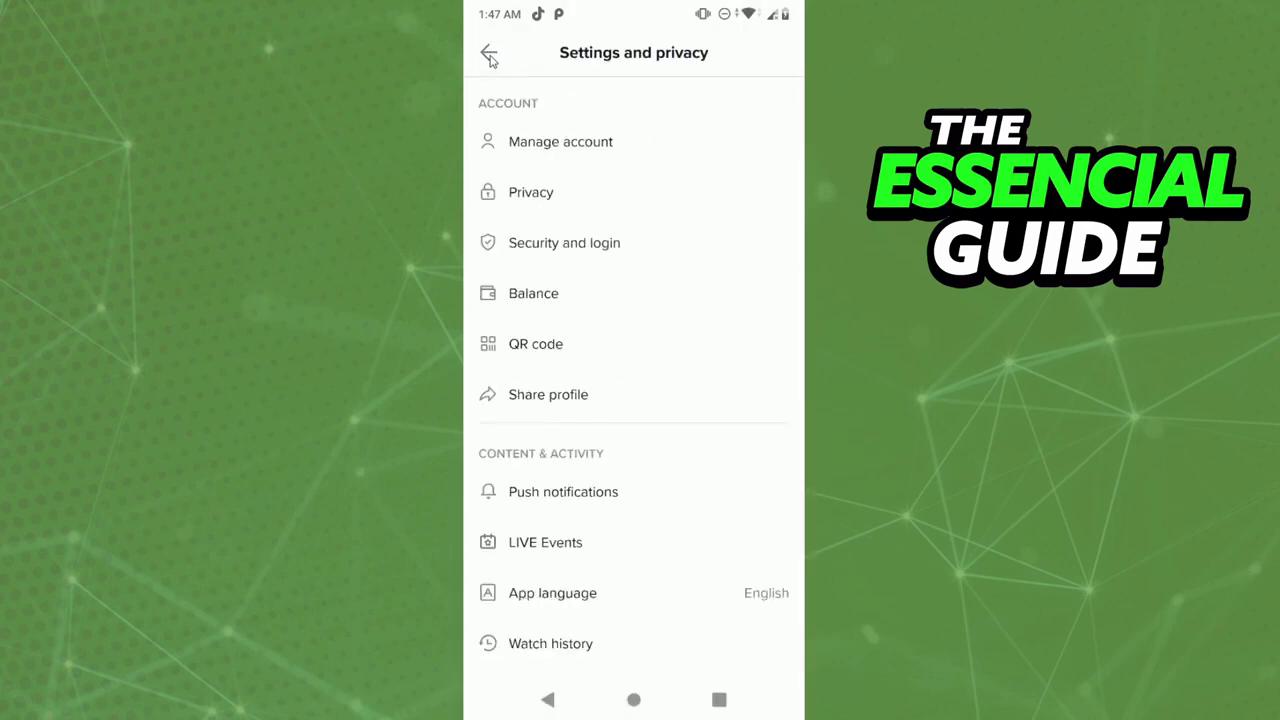
pyautogui.click(488, 52)
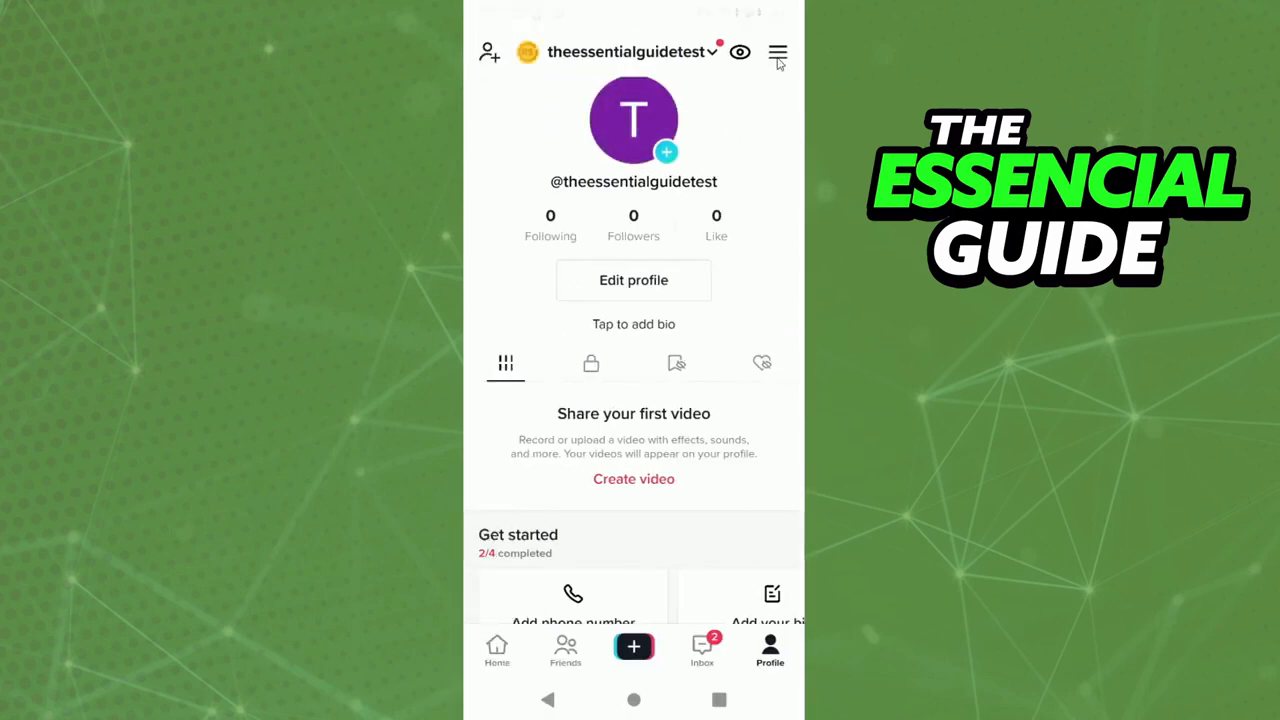
pyautogui.click(776, 52)
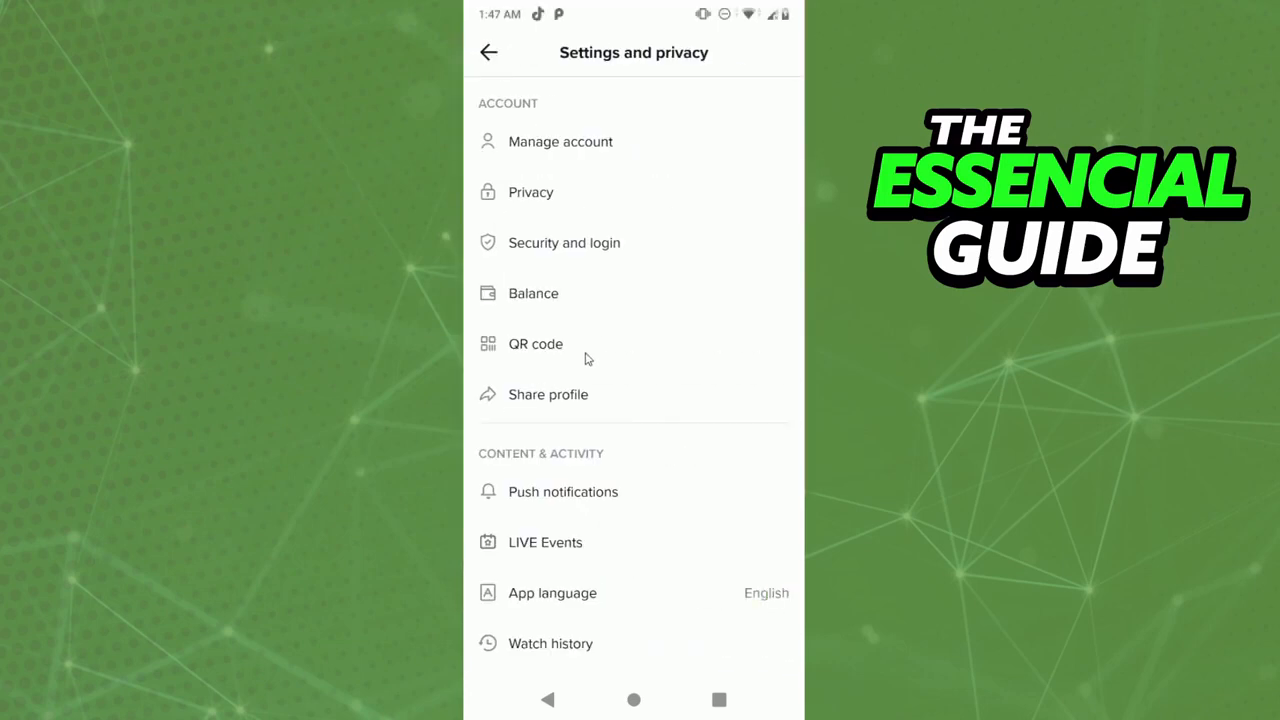
pyautogui.click(560, 140)
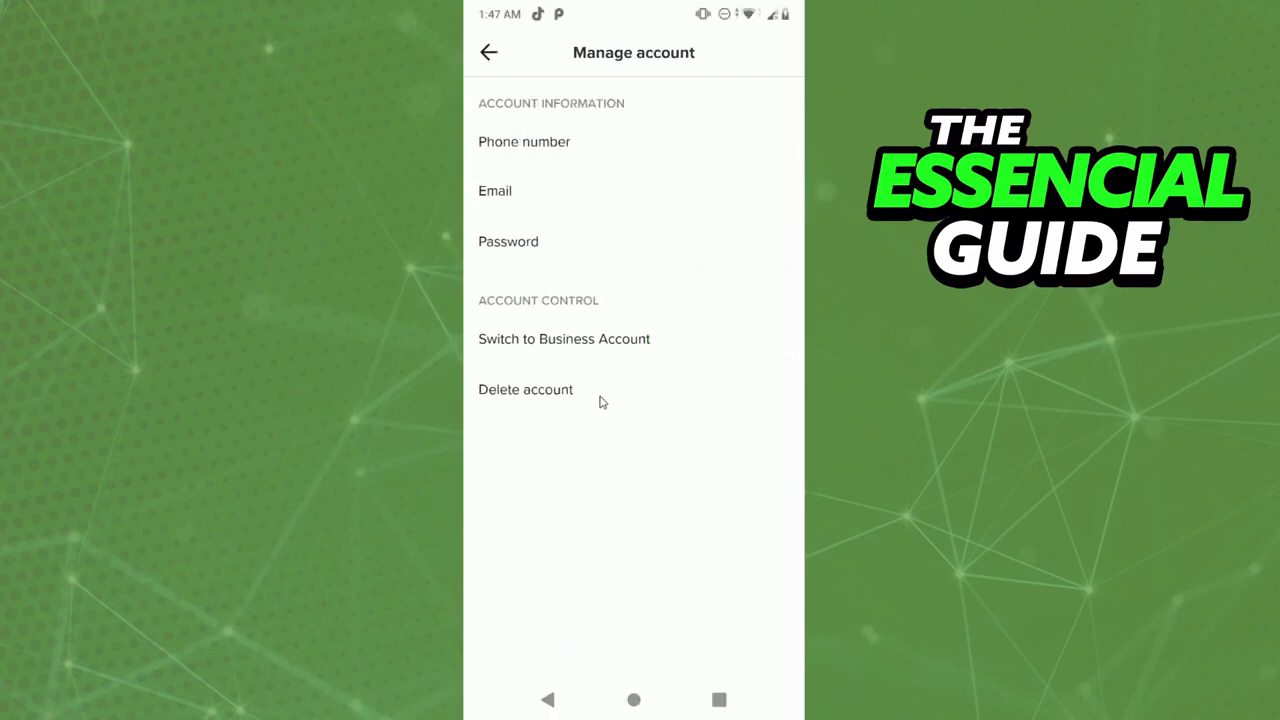
pyautogui.moveTo(562, 390)
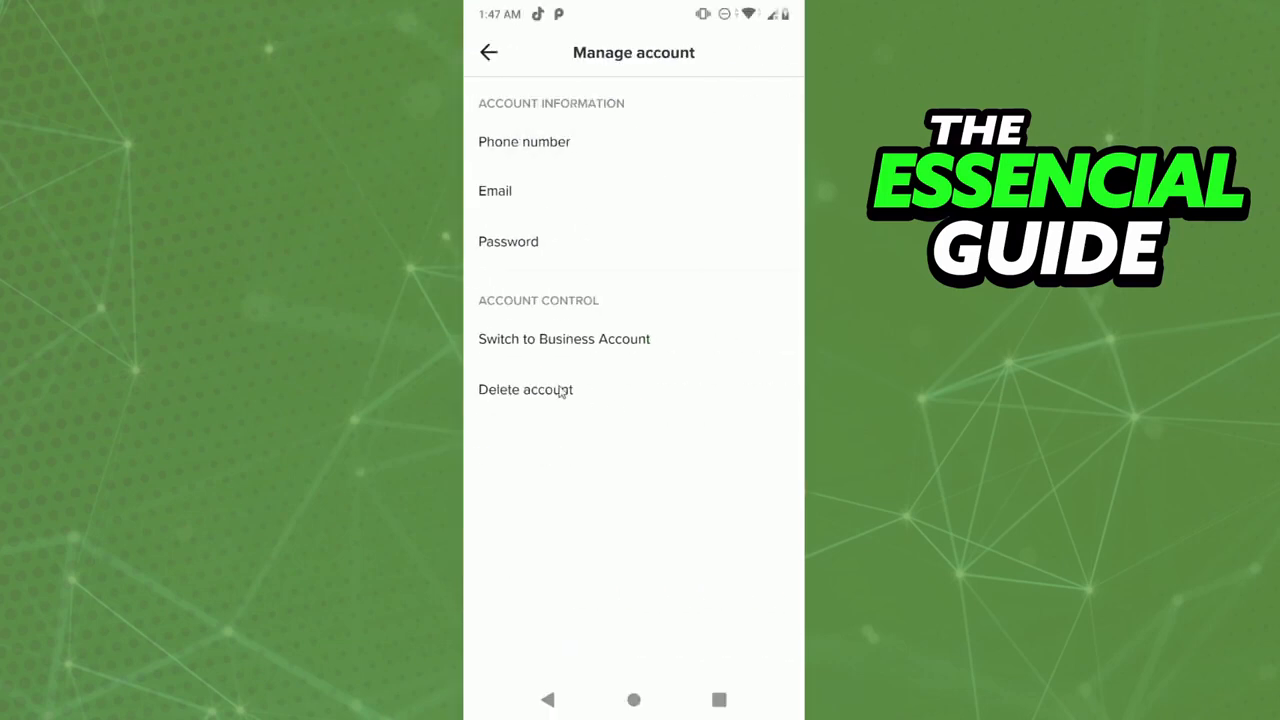